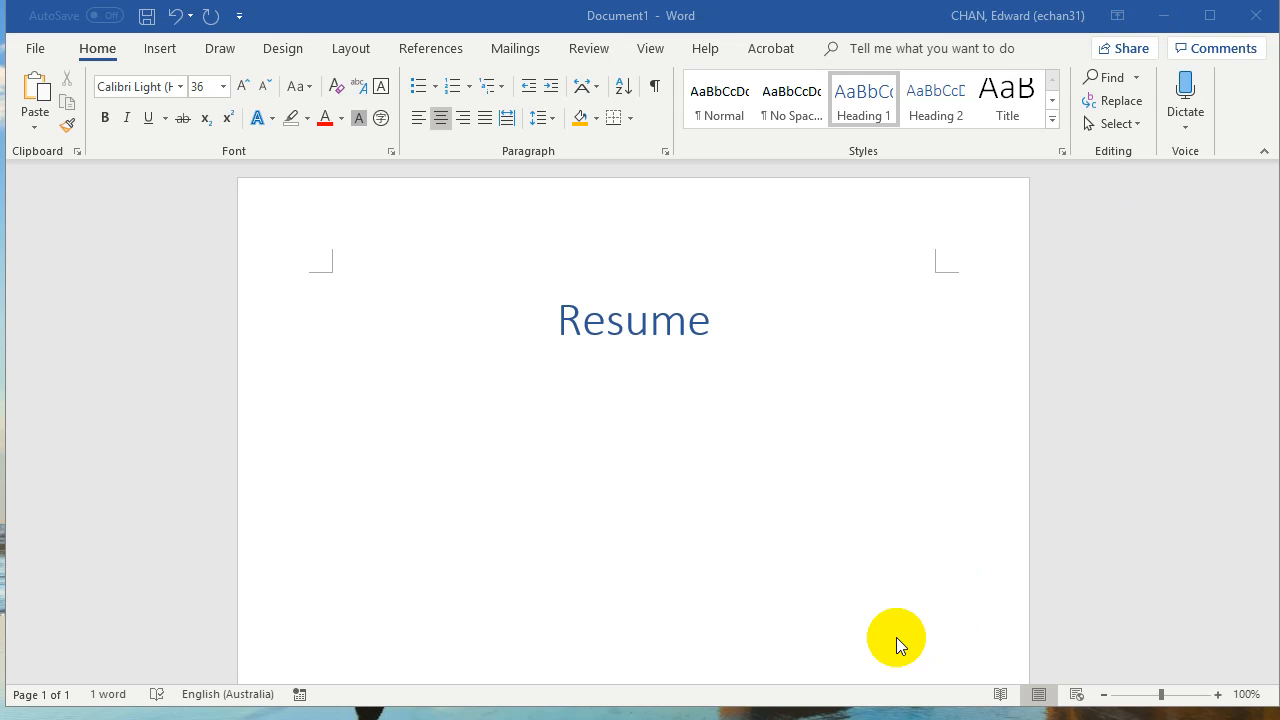
pyautogui.moveTo(872, 596)
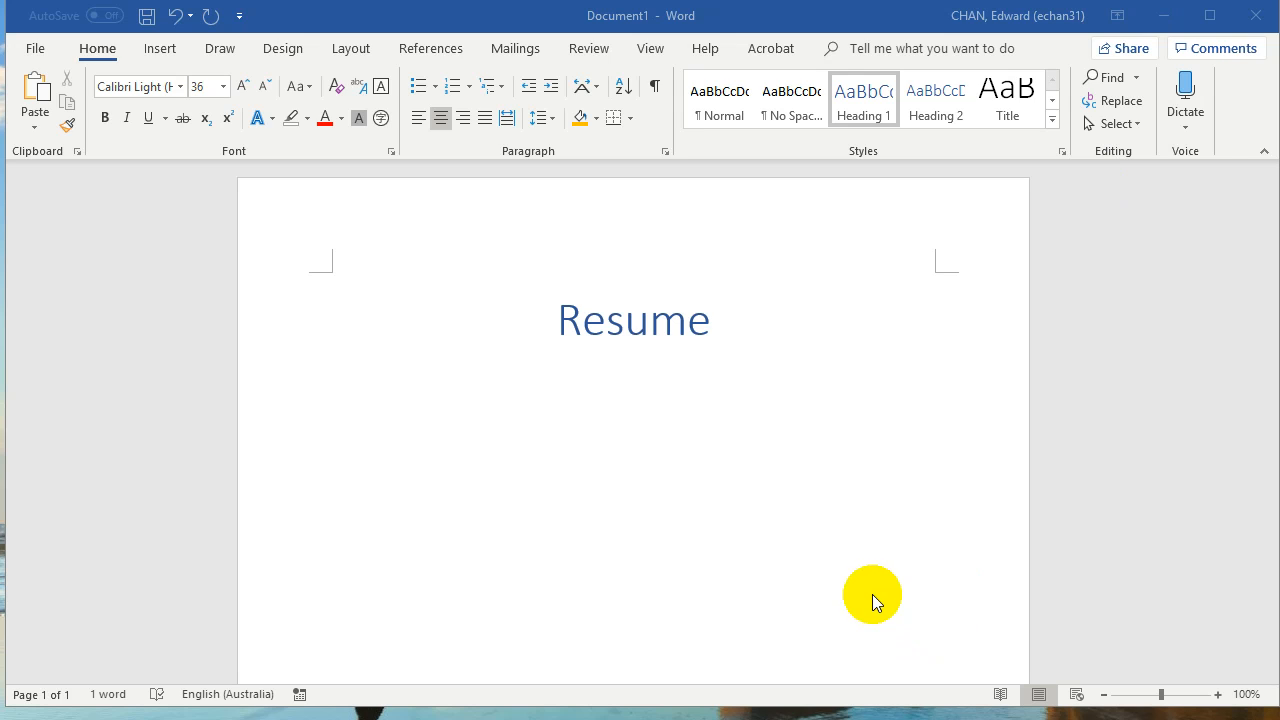
pyautogui.moveTo(578, 332)
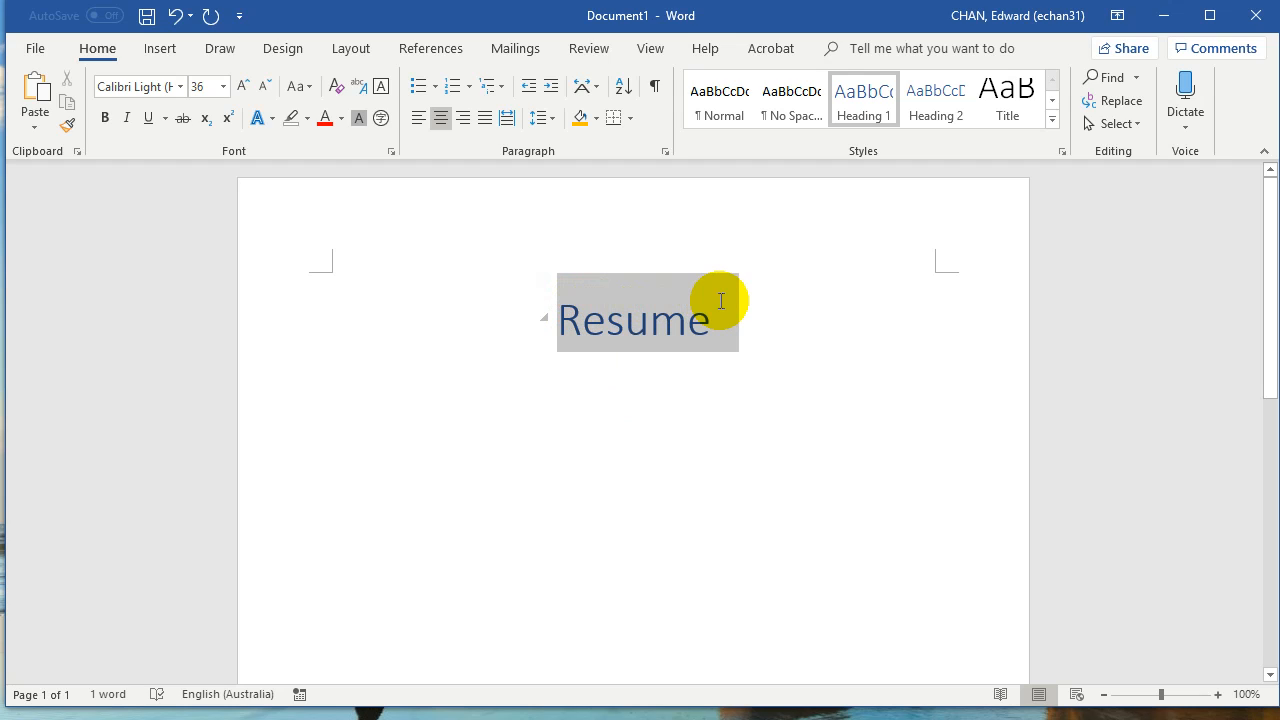
pyautogui.moveTo(704, 308)
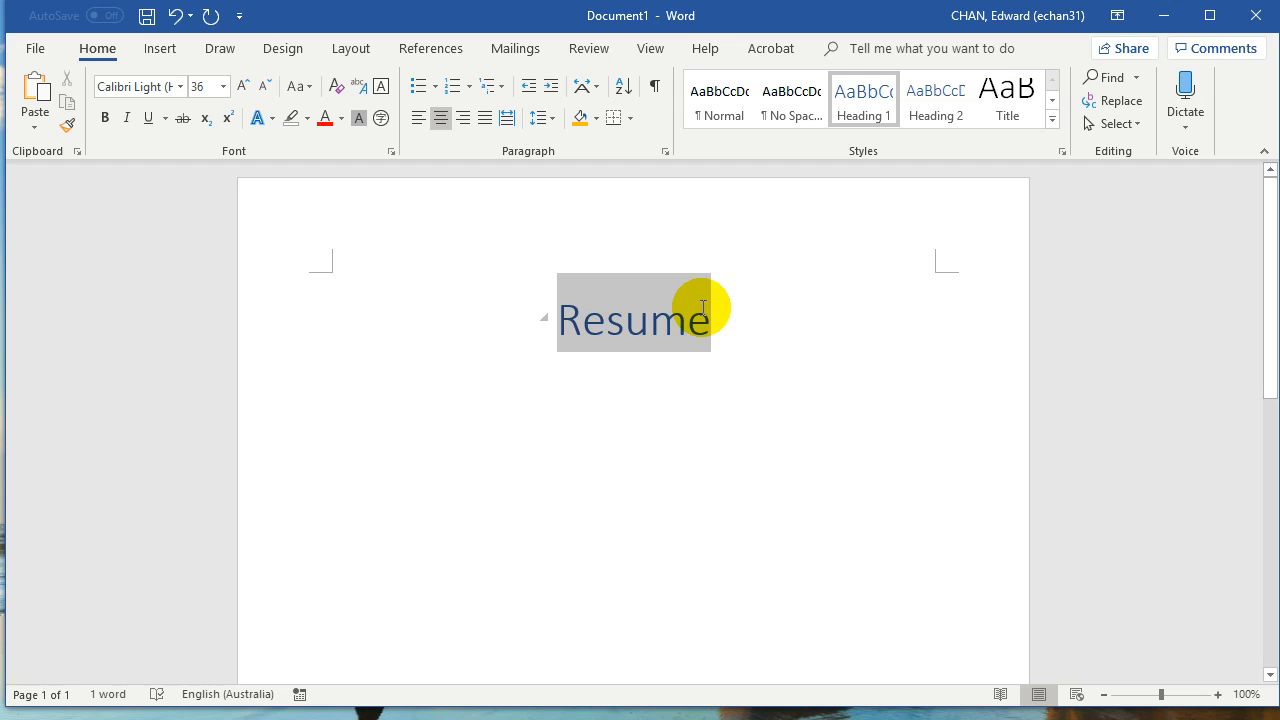
pyautogui.moveTo(710, 316)
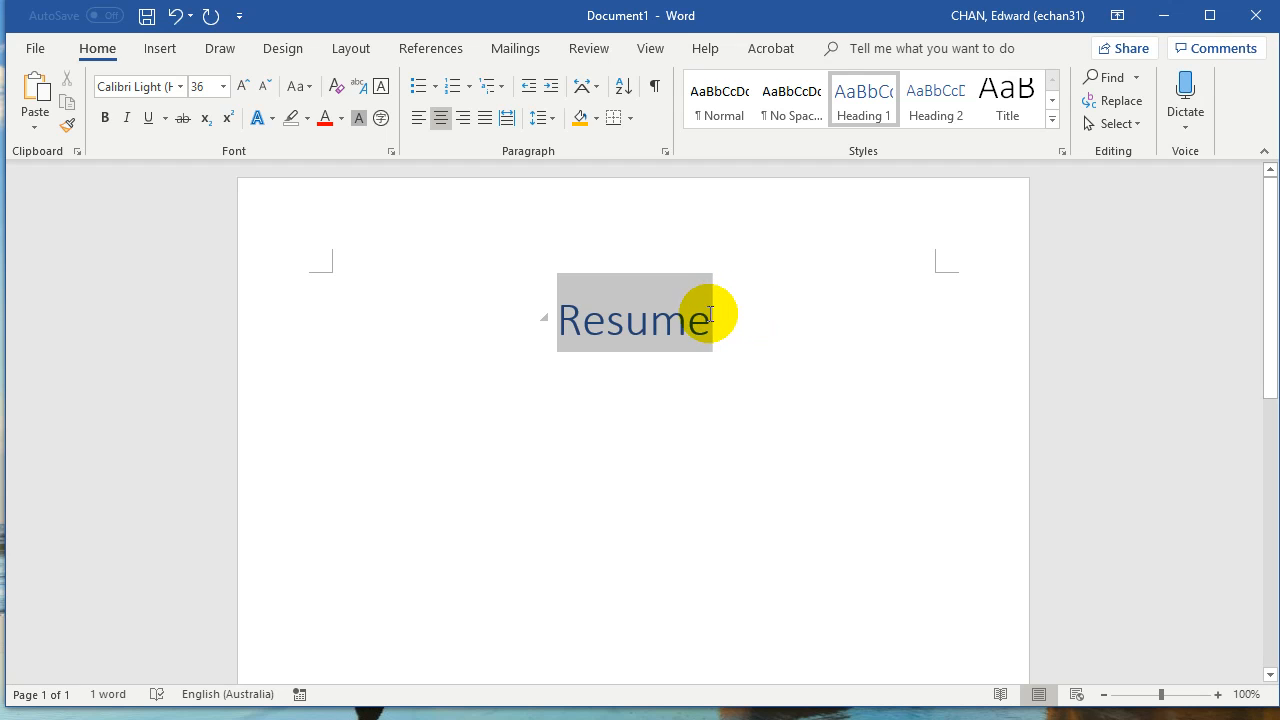
# Select the heading word 'Resume' in the document.
pyautogui.click(560, 320)
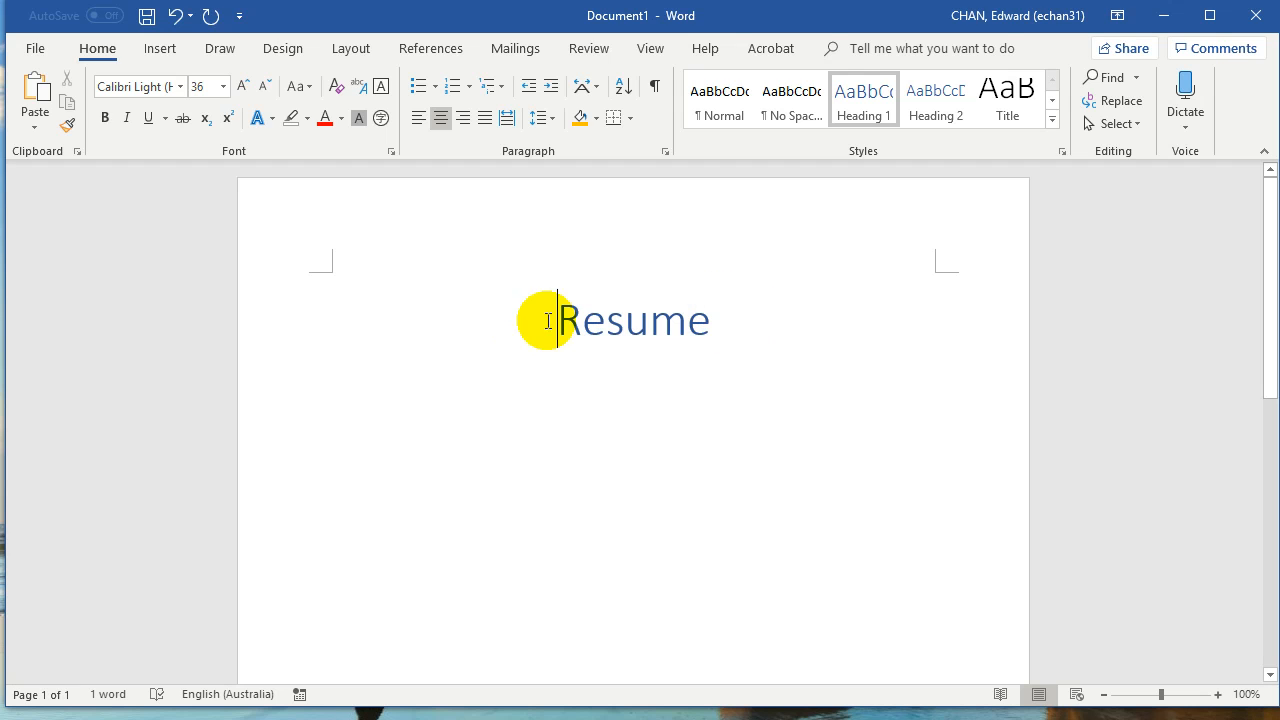
pyautogui.doubleClick(632, 320)
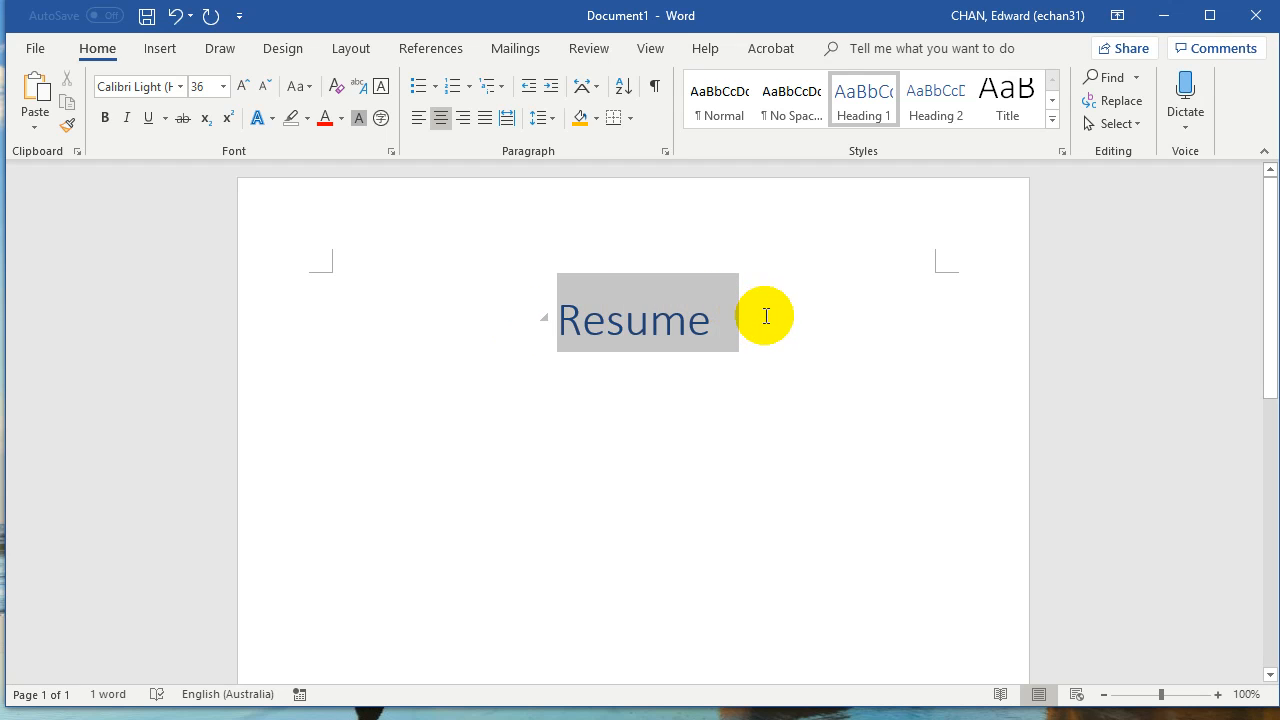
pyautogui.moveTo(710, 336)
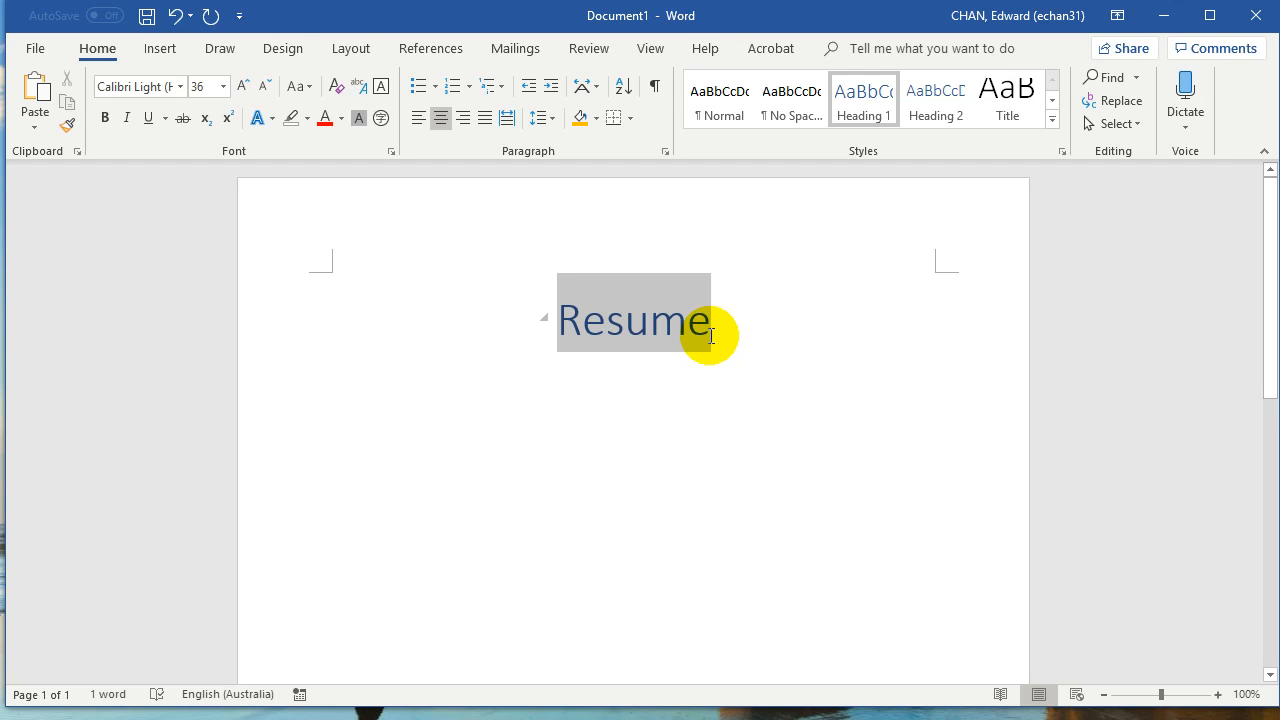
pyautogui.moveTo(708, 444)
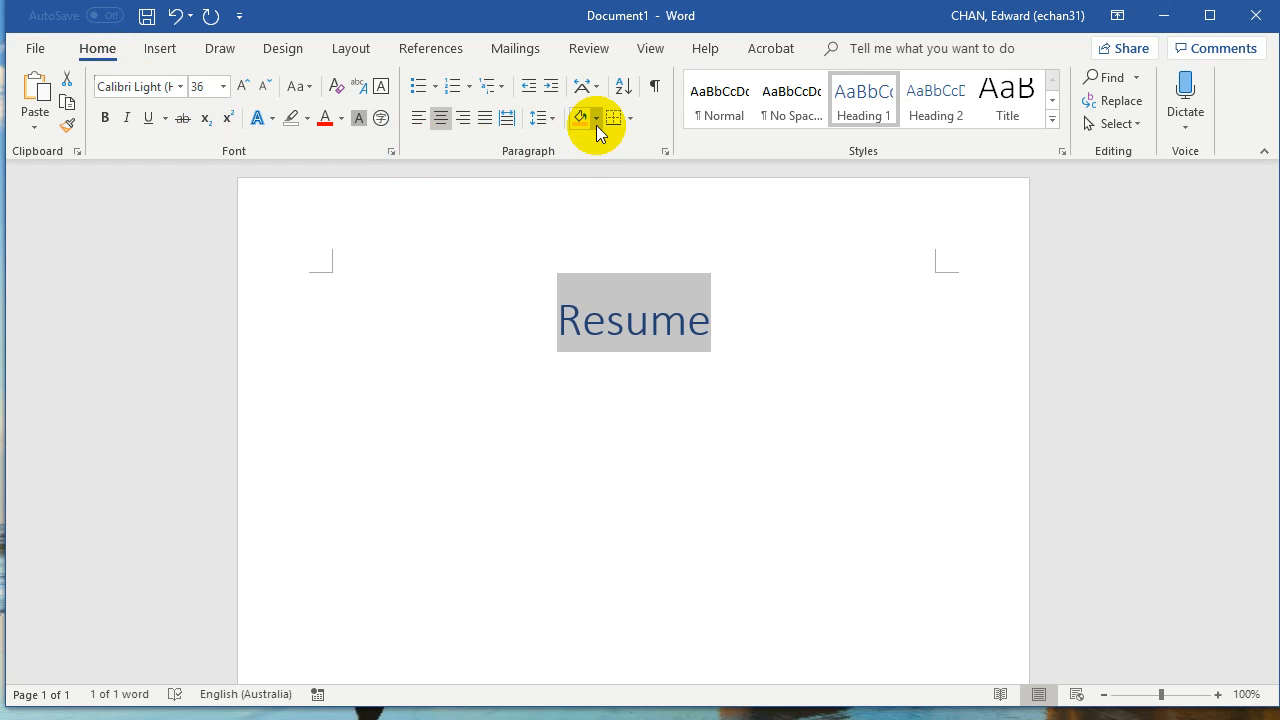
pyautogui.click(590, 118)
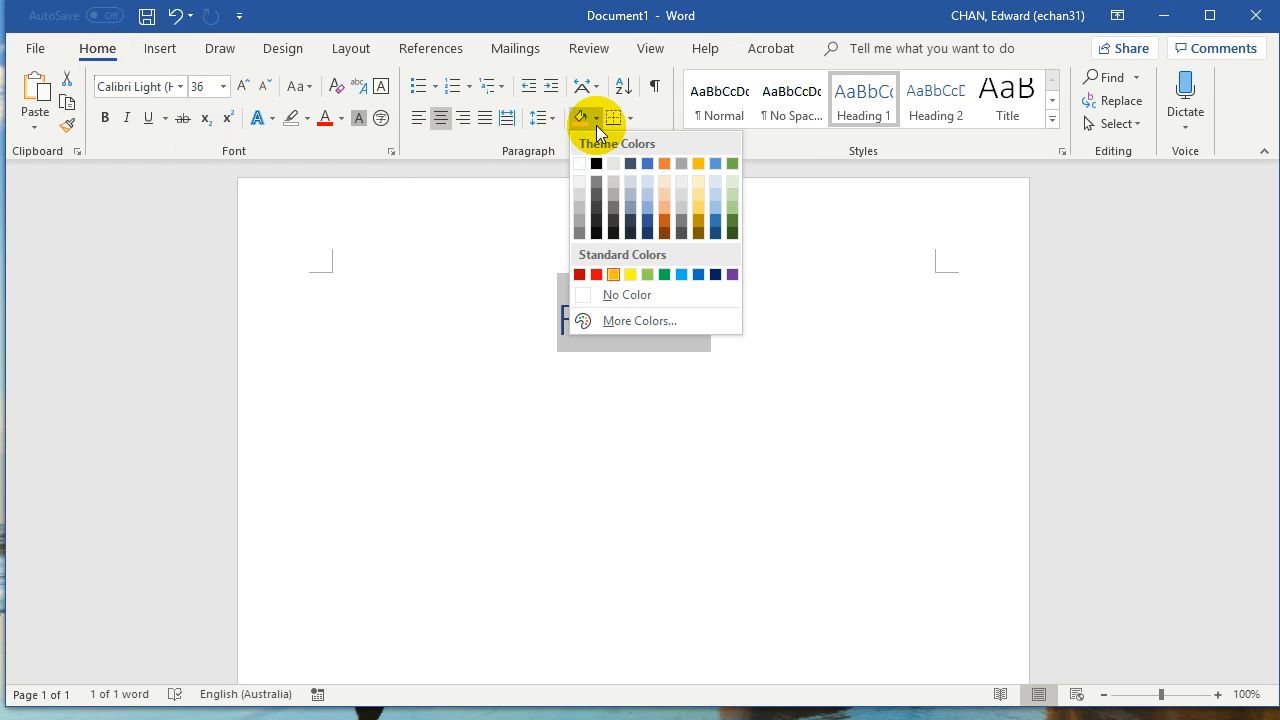
pyautogui.moveTo(670, 230)
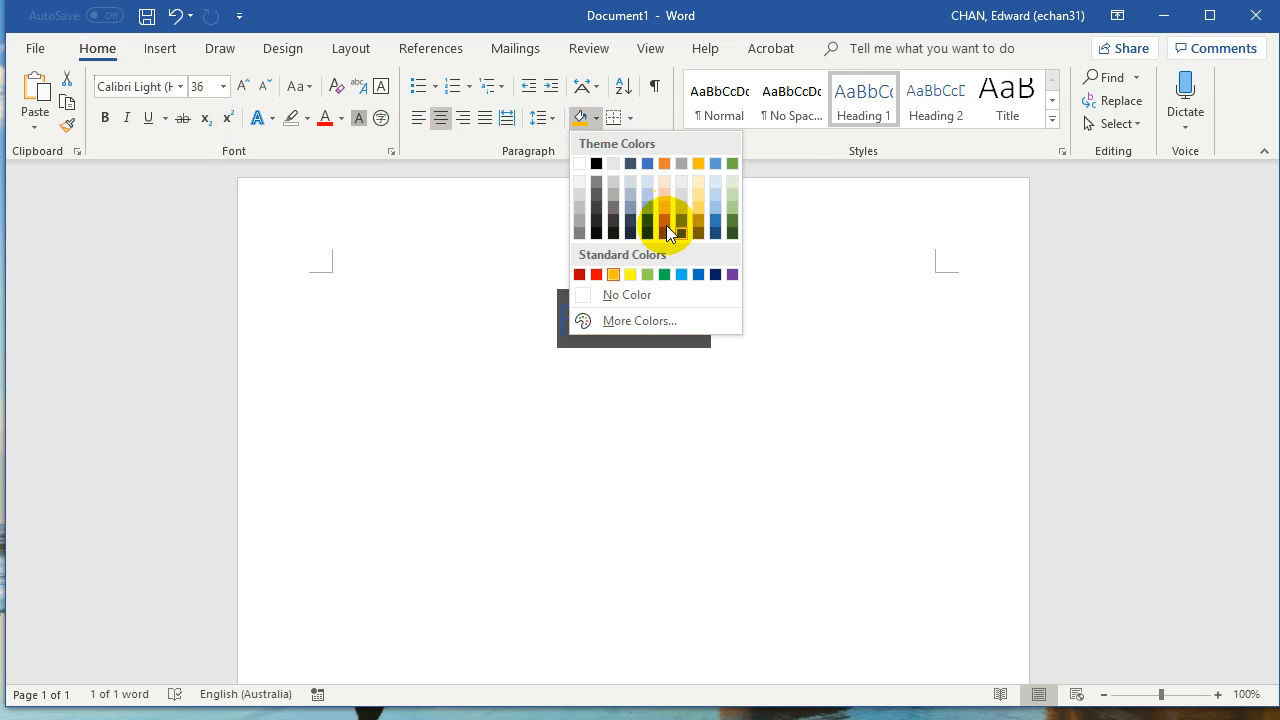
pyautogui.moveTo(668, 212)
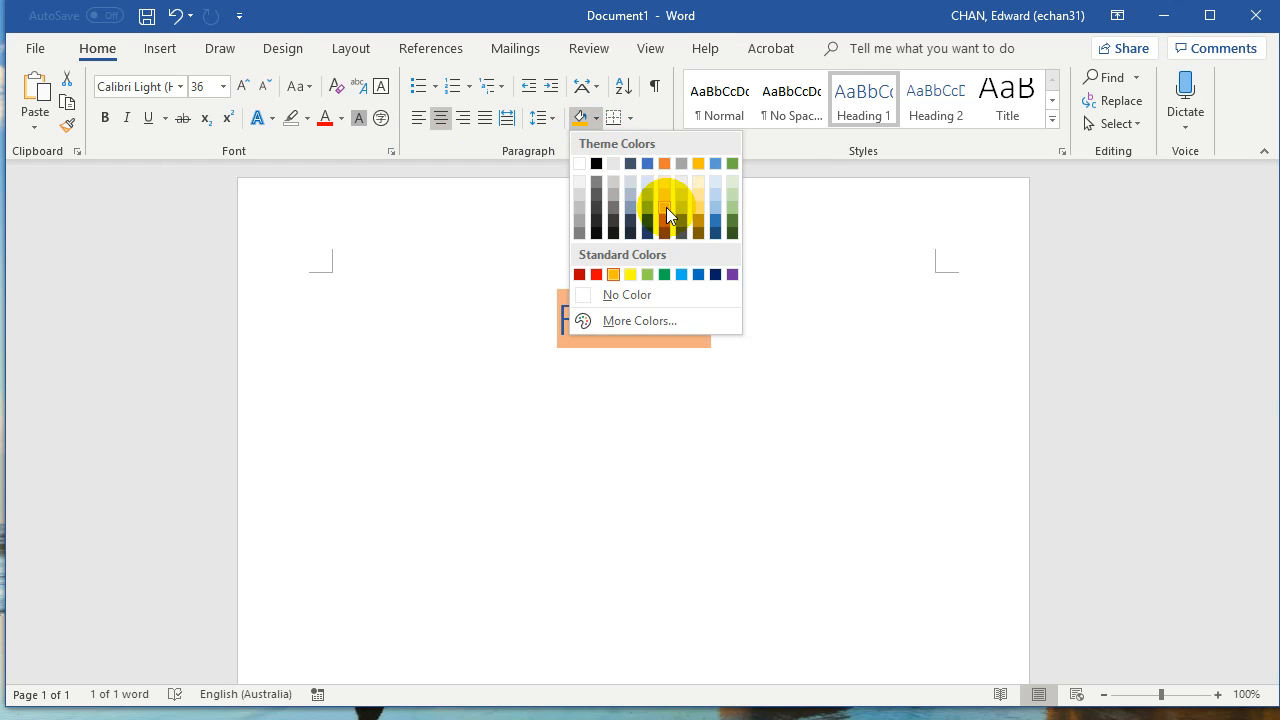
pyautogui.click(668, 208)
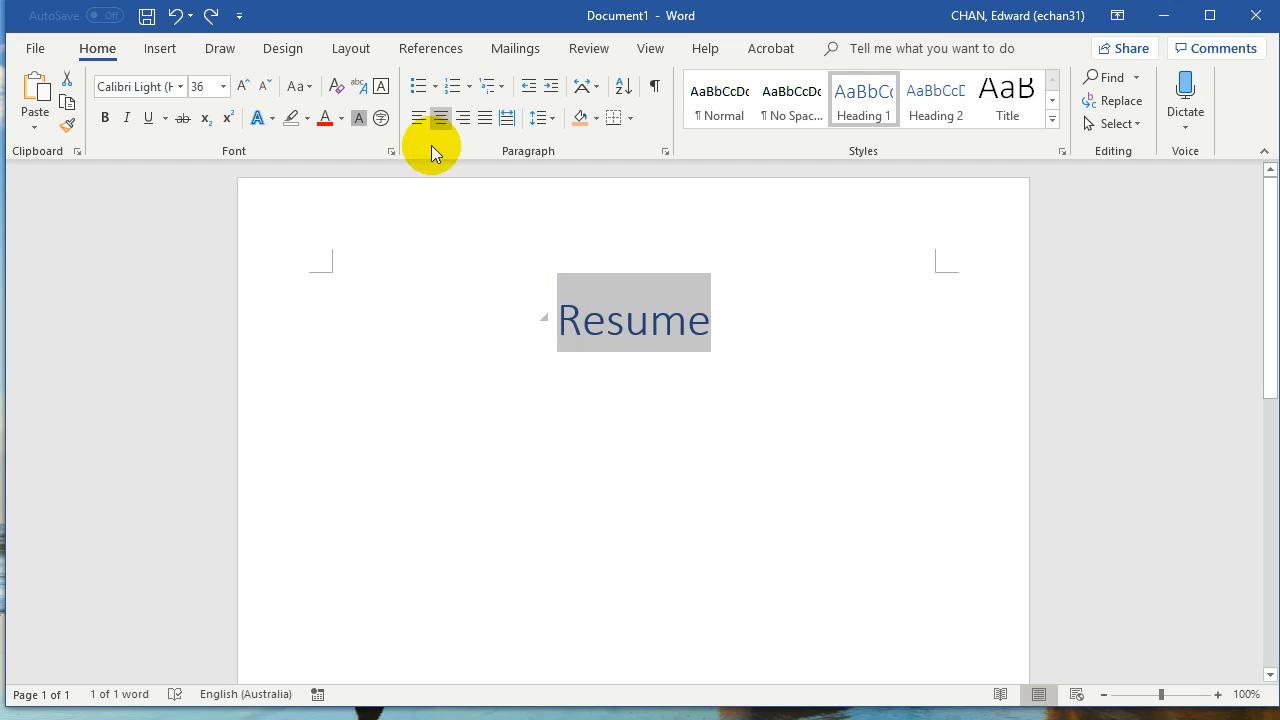
pyautogui.moveTo(292, 118)
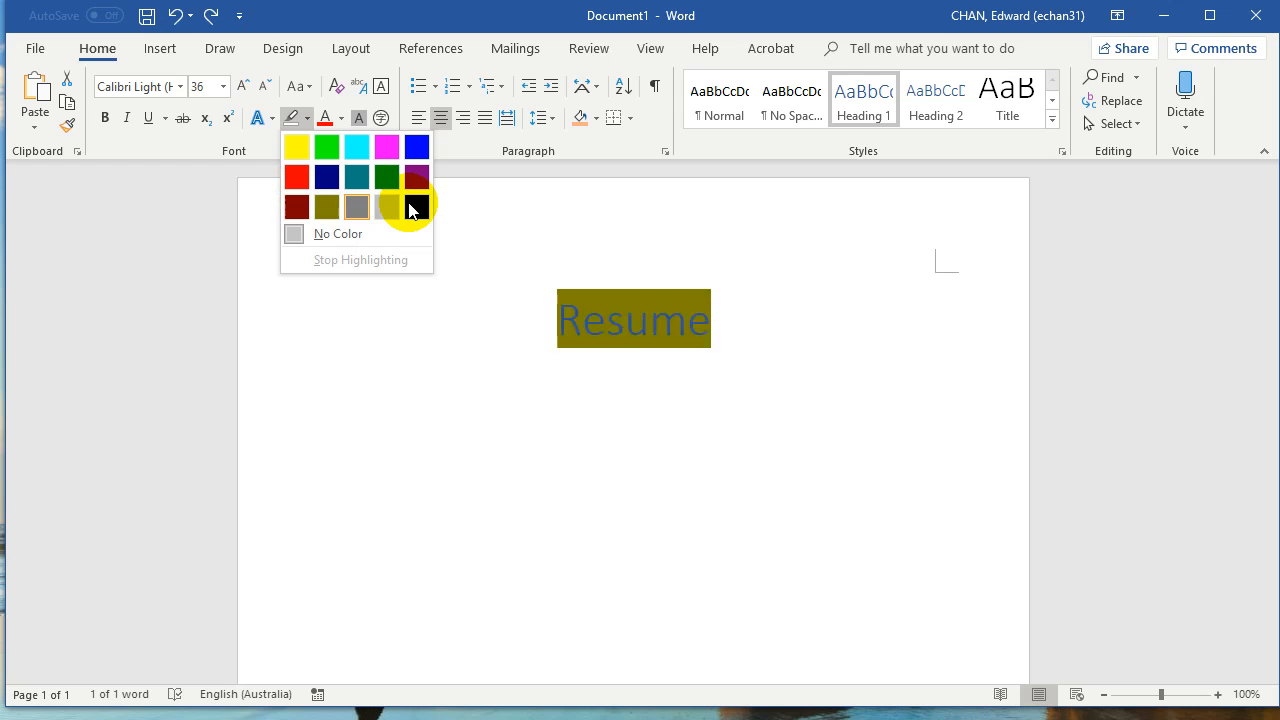
# Apply an orange theme colour as paragraph shading behind 'Resume'.
pyautogui.click(628, 118)
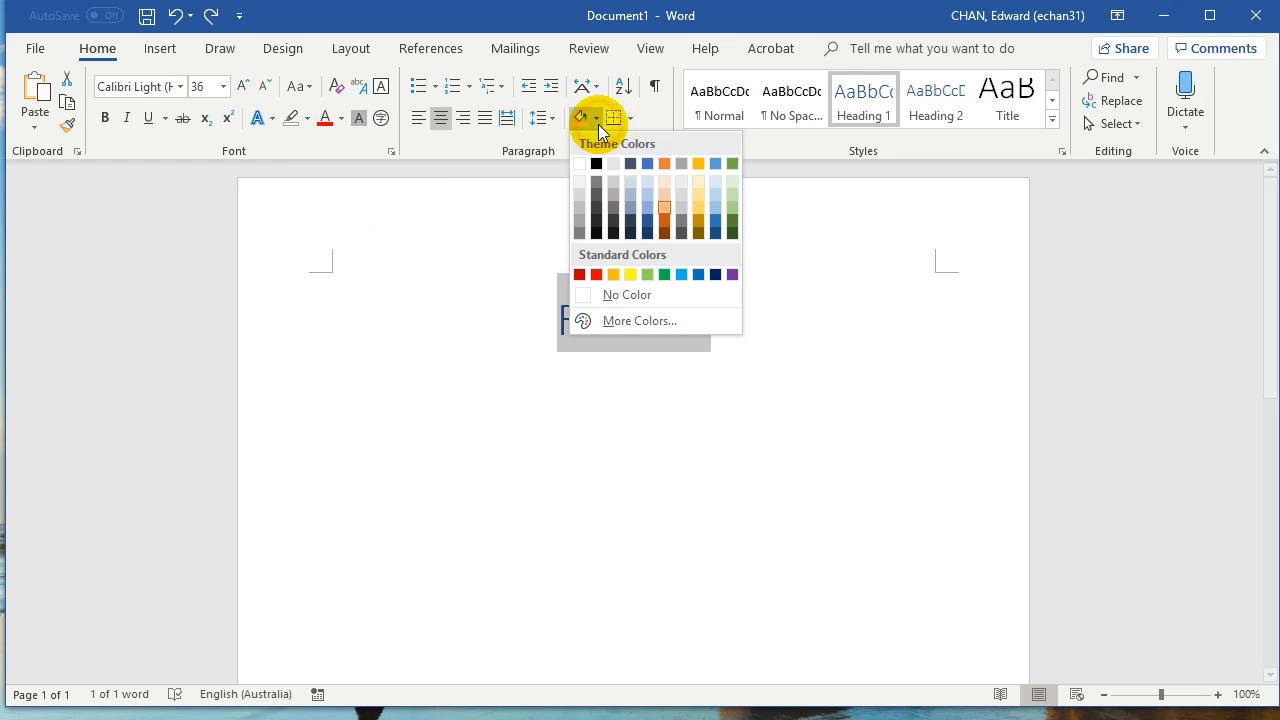
pyautogui.moveTo(672, 220)
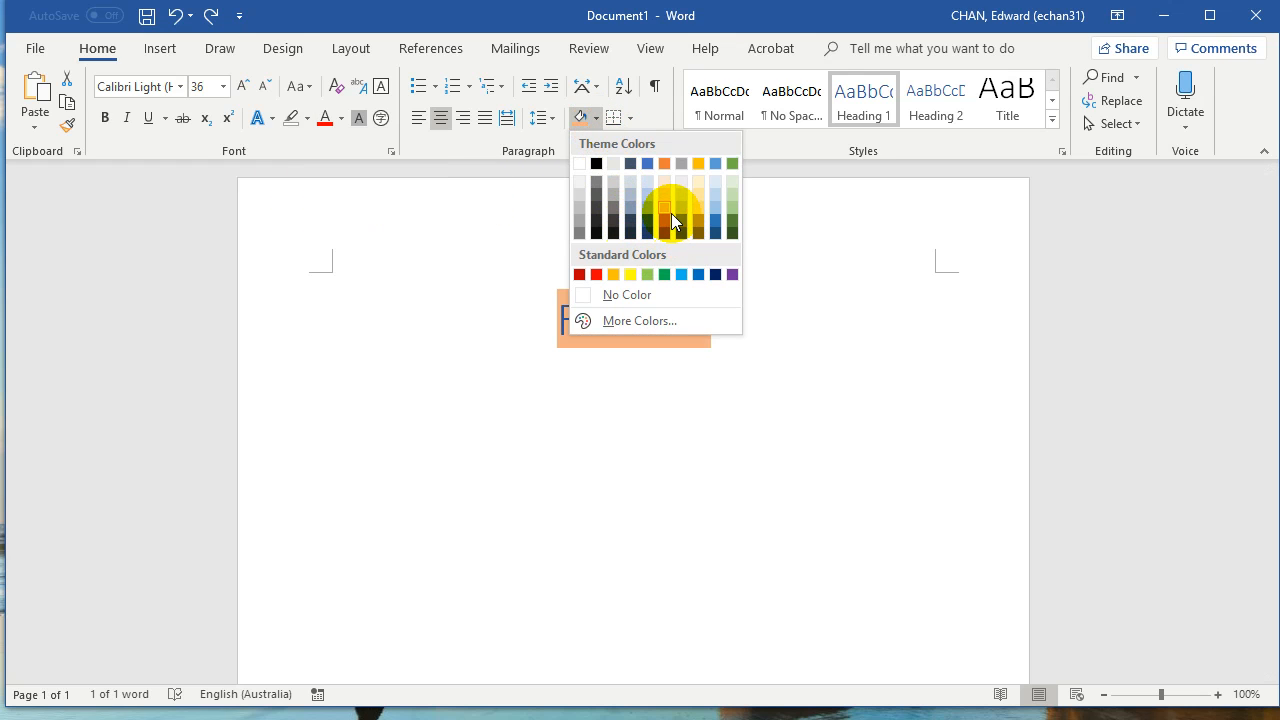
pyautogui.click(664, 206)
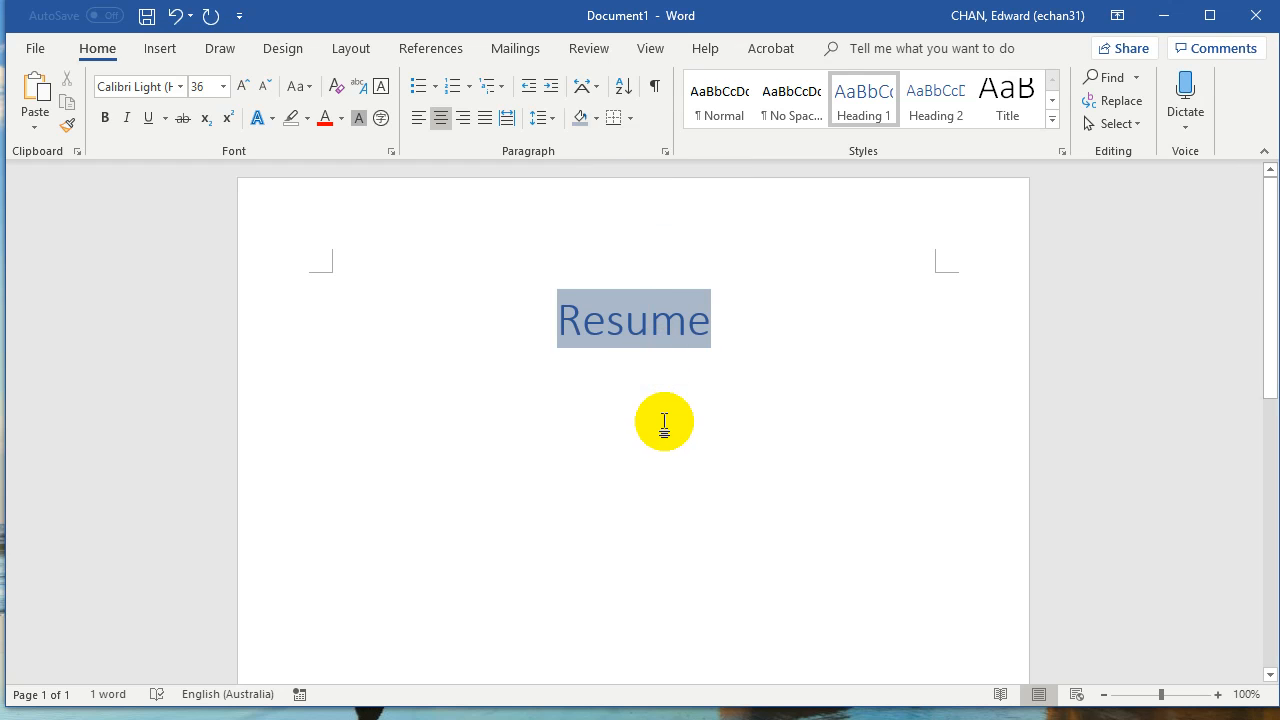
pyautogui.moveTo(1150, 140)
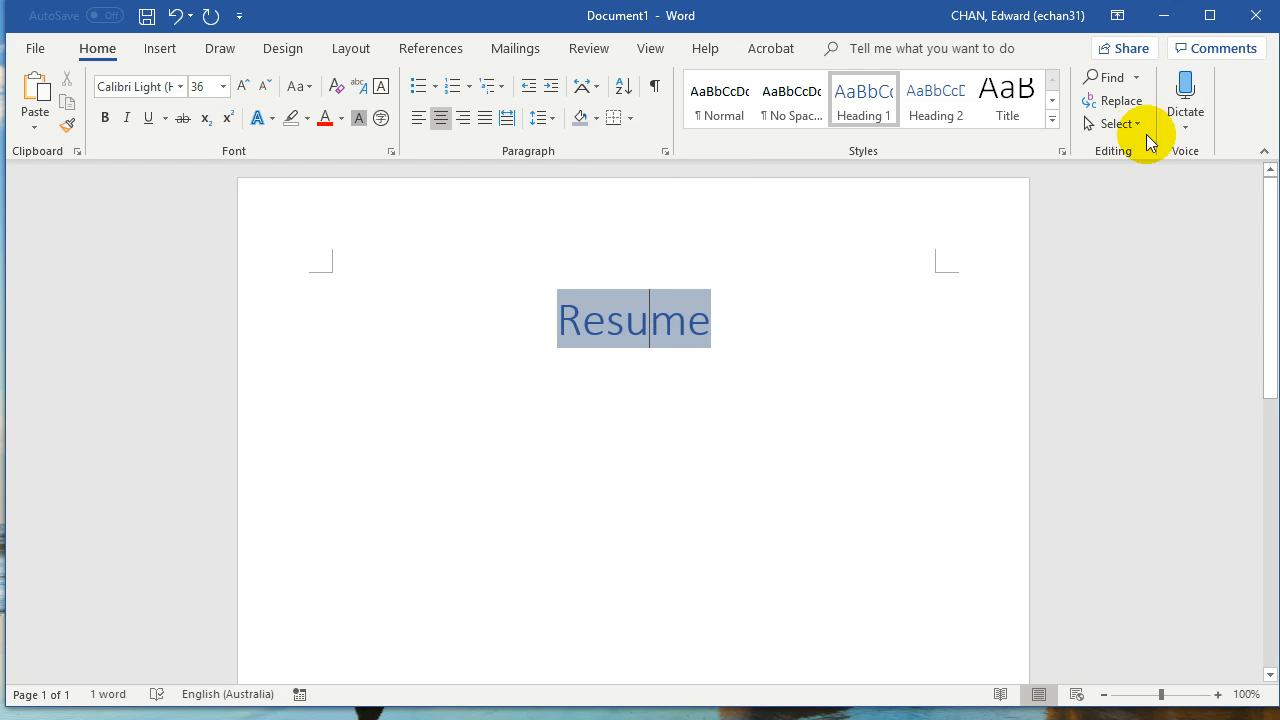